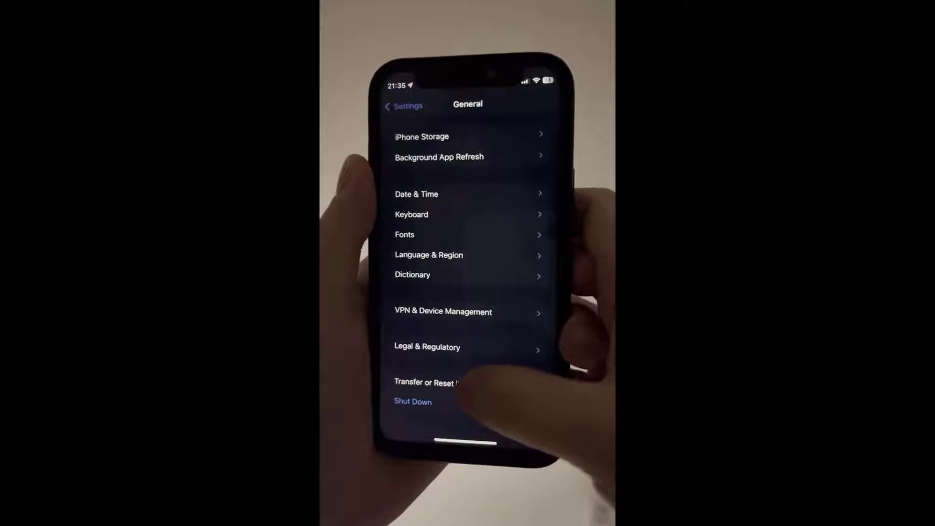
From Transfer or Reset iPhone, choose Erase All Content and Settings and continue to the erase confirmation
{"action": "left_click", "coordinate": [433, 382]}
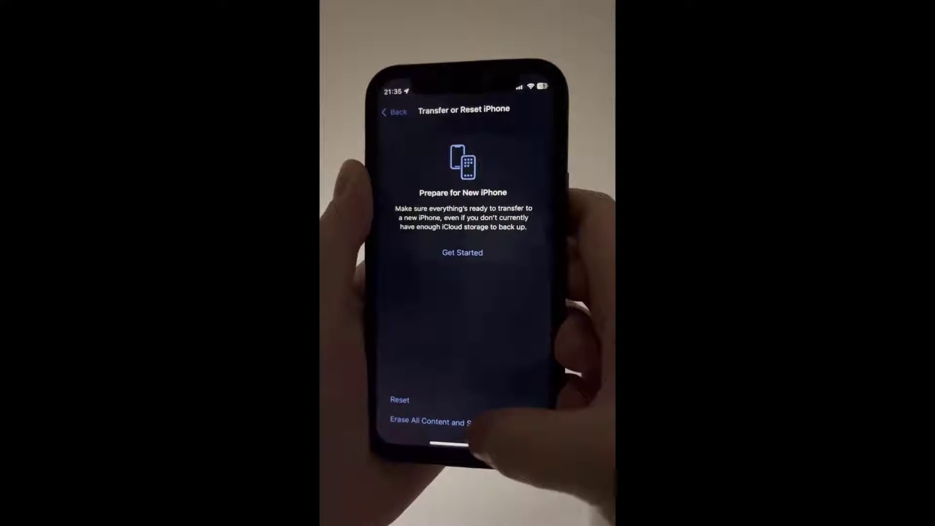
{"action": "left_click", "coordinate": [429, 422]}
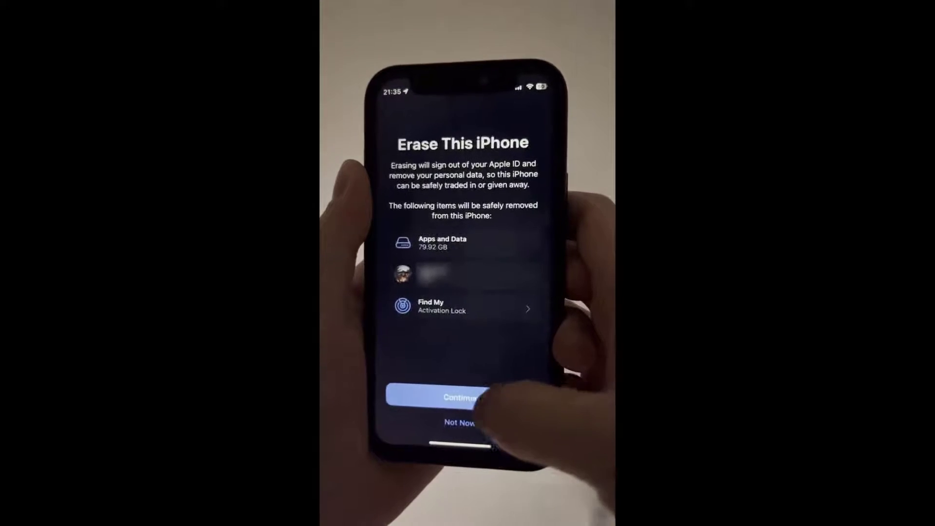
{"action": "left_click", "coordinate": [461, 397]}
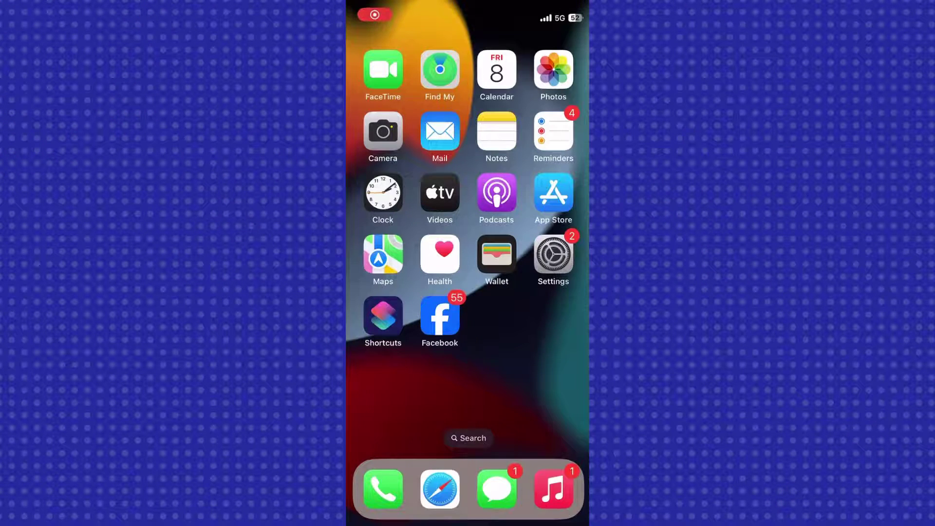
In Screen Time, start changing the passcode and choose Forgot Passcode? at the old-passcode prompt
{"action": "left_click", "coordinate": [552, 255]}
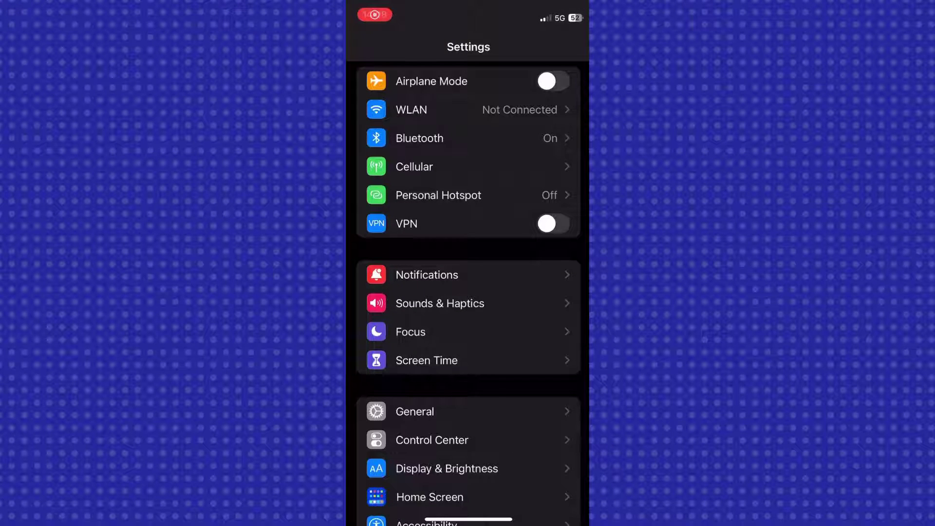
{"action": "left_click", "coordinate": [426, 359]}
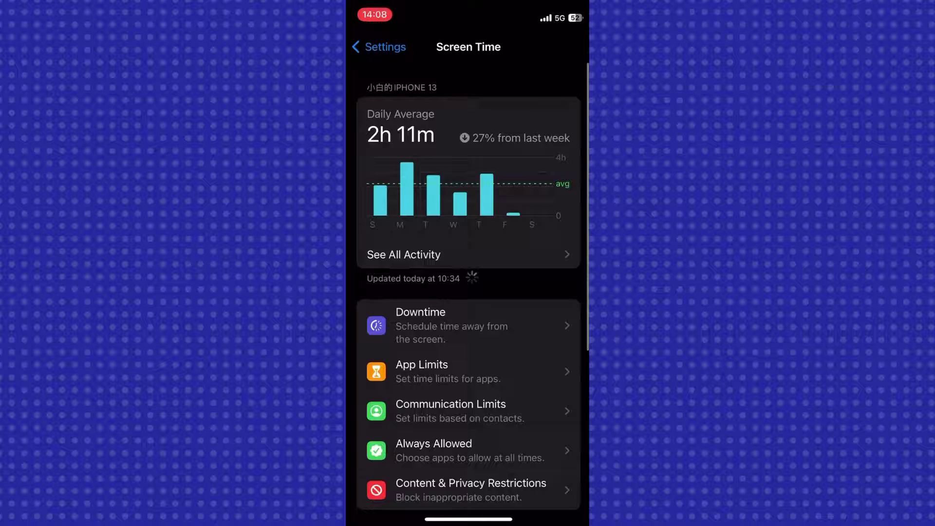
{"action": "scroll", "scroll_direction": "down", "scroll_amount": 3}
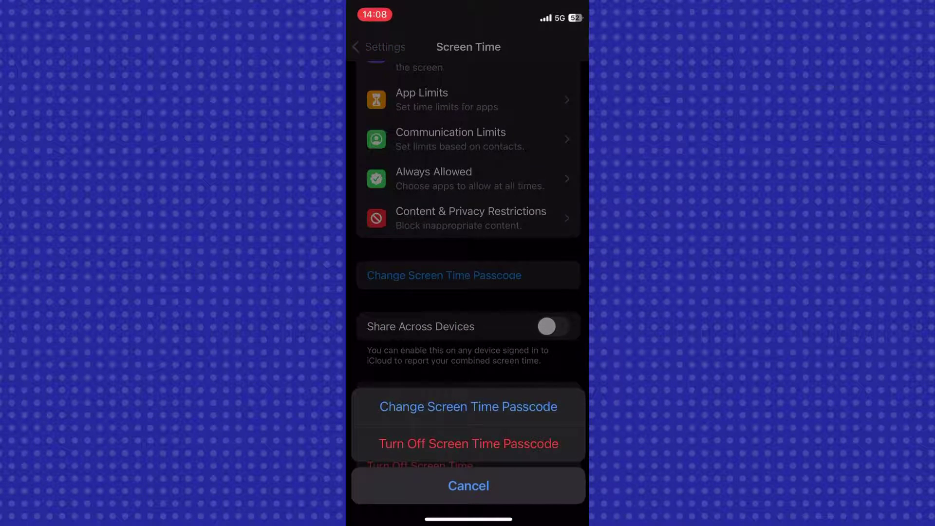
{"action": "left_click", "coordinate": [469, 407]}
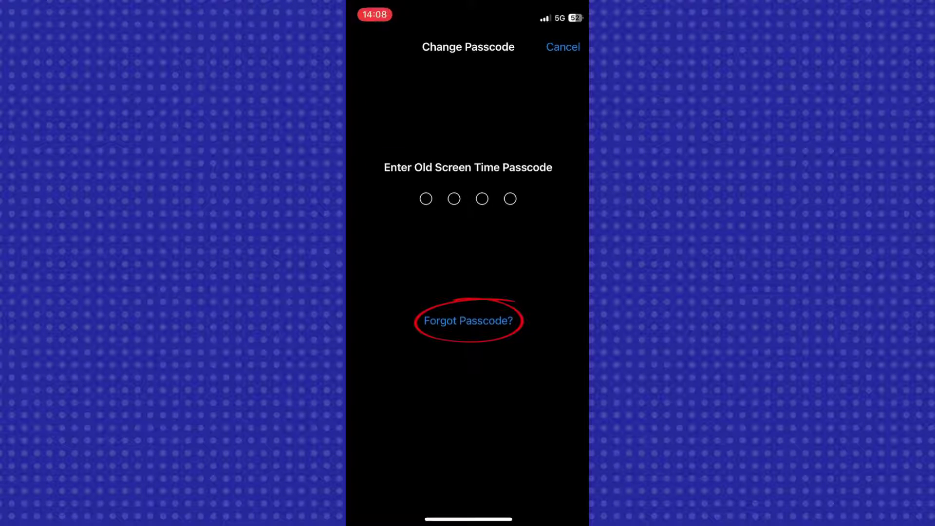
{"action": "left_click", "coordinate": [468, 321]}
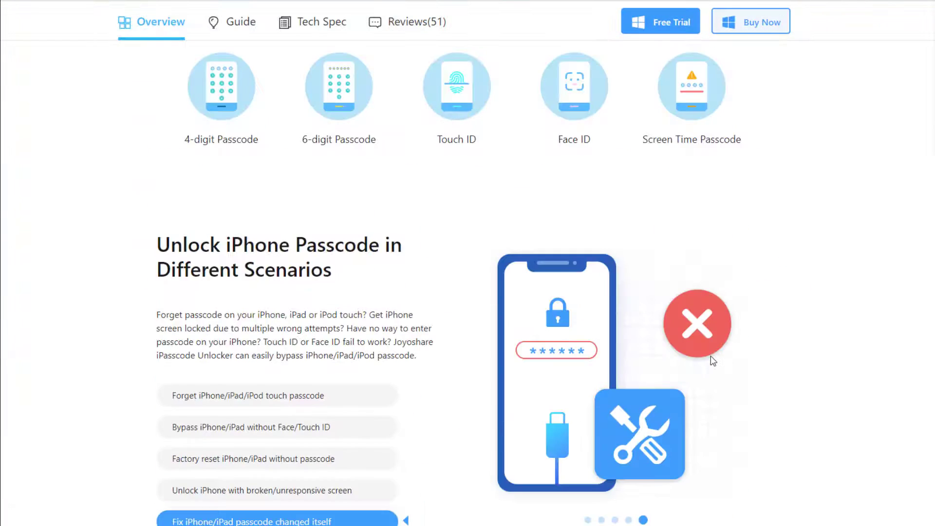
Scroll the iPasscode Unlocker product page down to the Bypass Screen Time Passcode Without Data Loss section
{"action": "scroll", "scroll_direction": "down", "scroll_amount": 3}
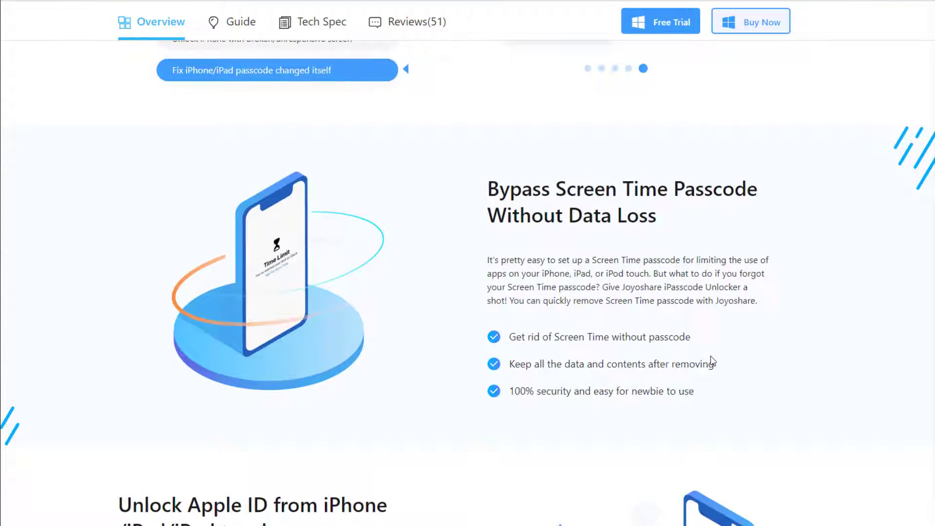
{"action": "scroll", "scroll_direction": "down", "scroll_amount": 3}
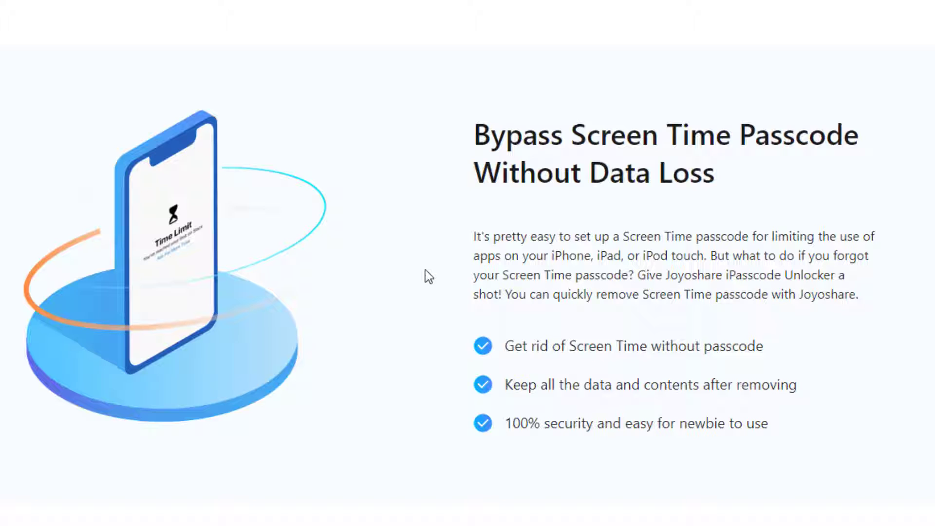
{"action": "scroll", "scroll_direction": "down", "scroll_amount": 3}
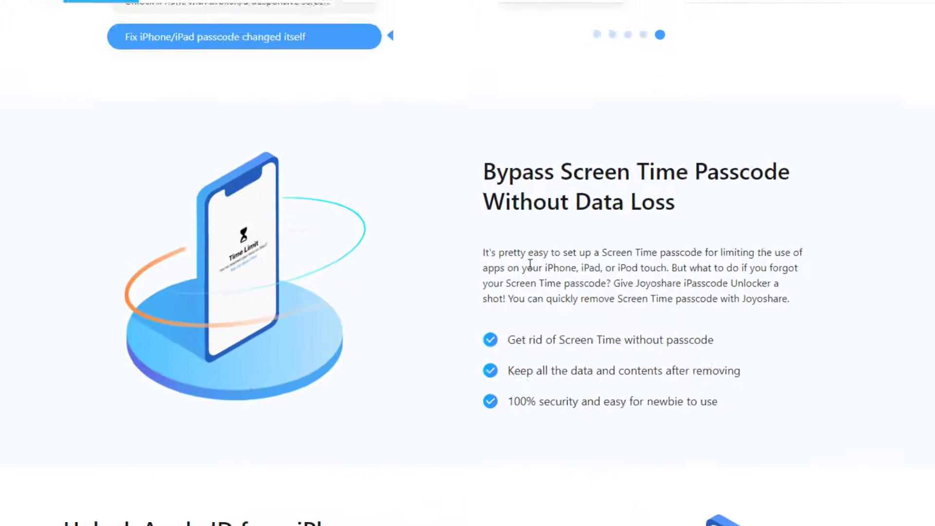
{"action": "double_click", "coordinate": [22, 39]}
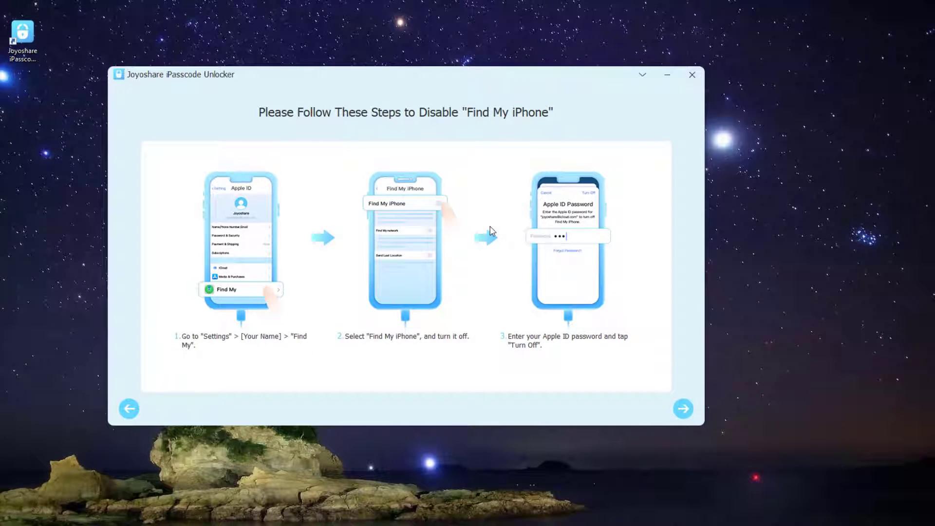
Choose Screen Time passcode unlock in Joyoshare to show the Find My iPhone disabling steps
{"action": "left_click", "coordinate": [684, 408]}
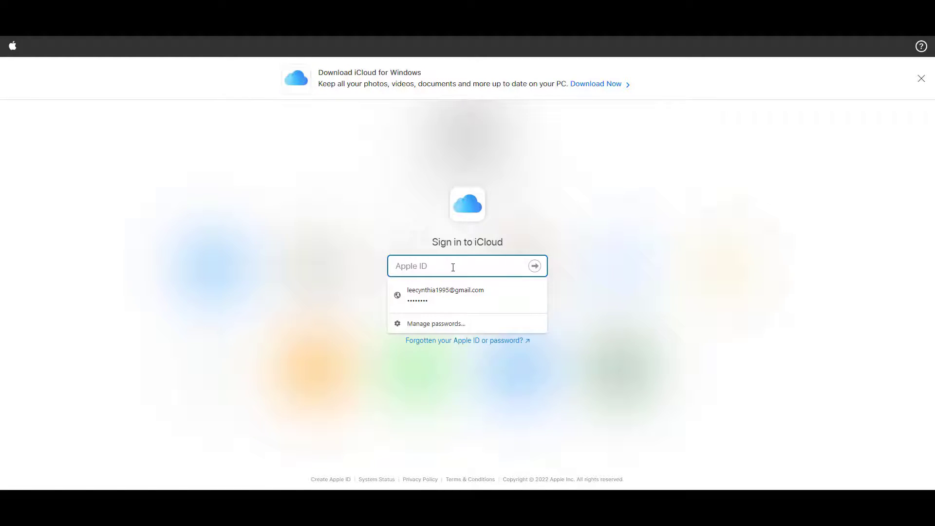
Sign in to icloud.com with the saved Apple ID and launch Find iPhone
{"action": "left_click", "coordinate": [445, 292]}
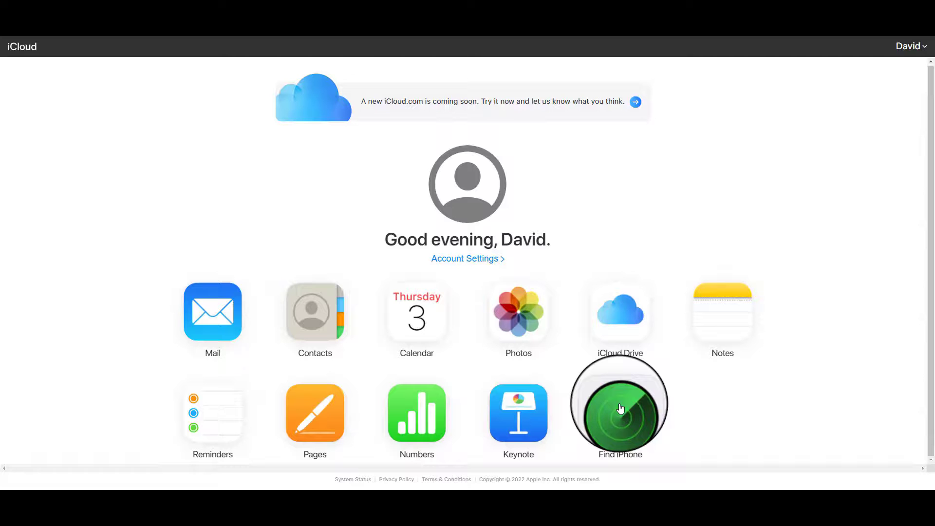
{"action": "left_click", "coordinate": [619, 413]}
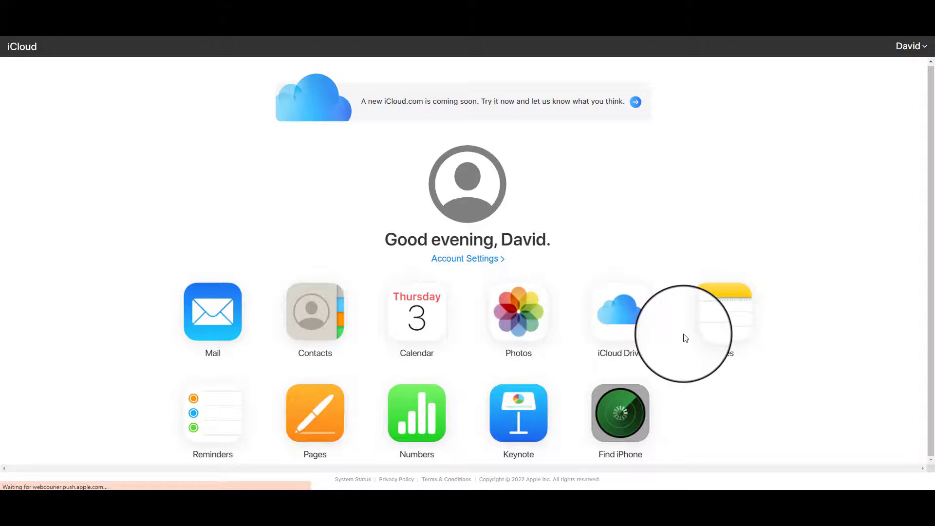
{"action": "left_click", "coordinate": [619, 413]}
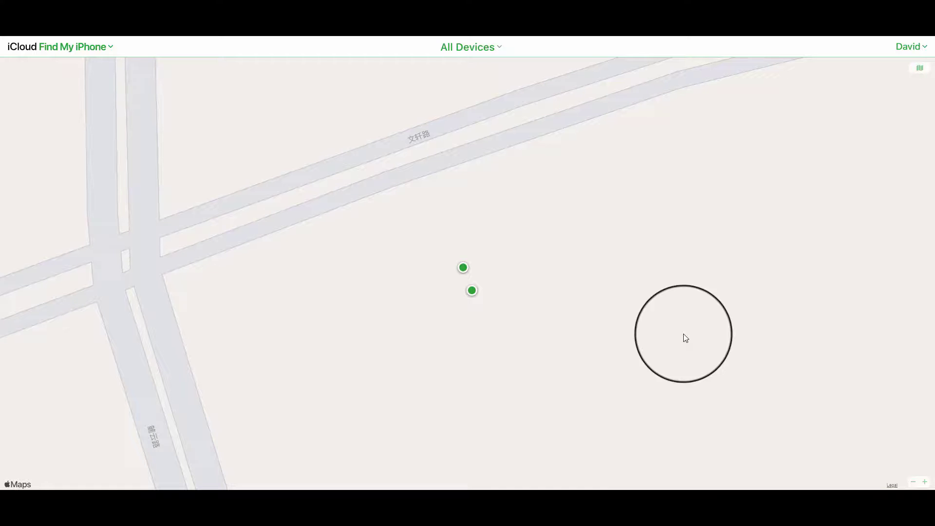
{"action": "left_click", "coordinate": [470, 46]}
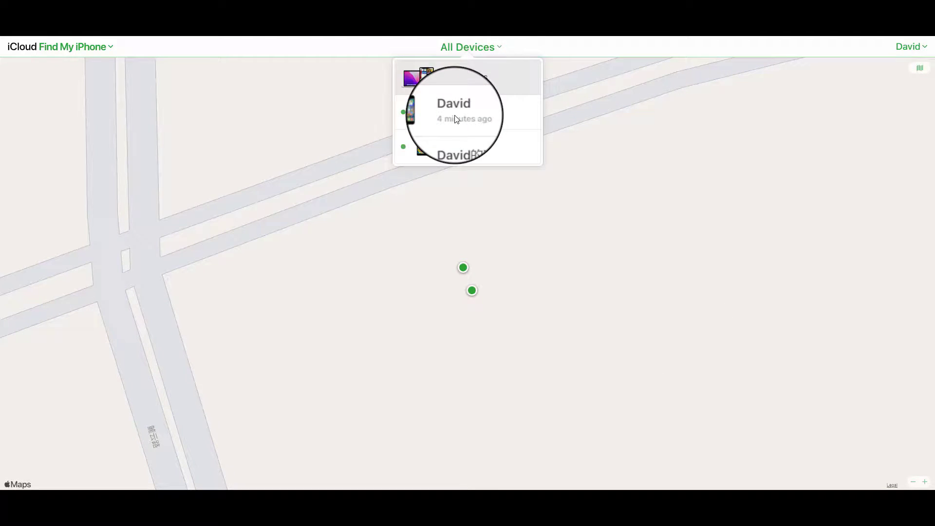
{"action": "left_click", "coordinate": [454, 110]}
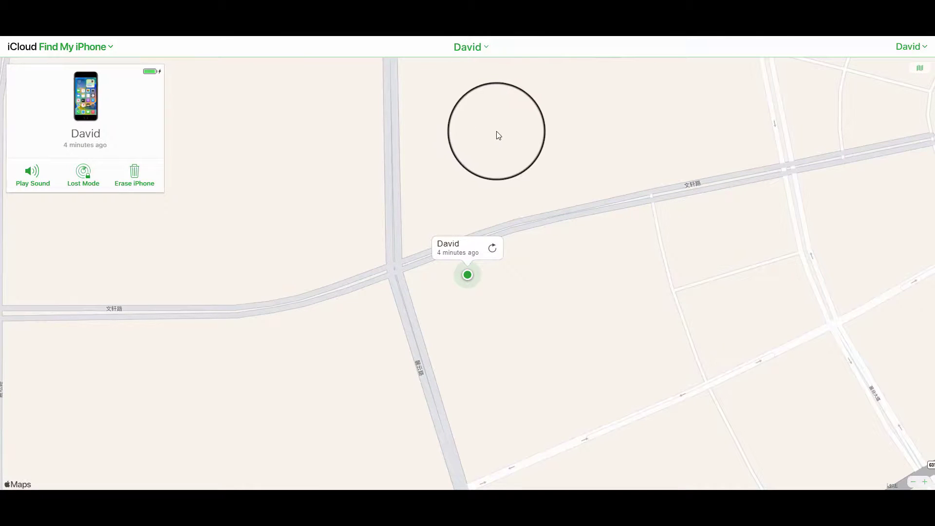
{"action": "left_click", "coordinate": [135, 176]}
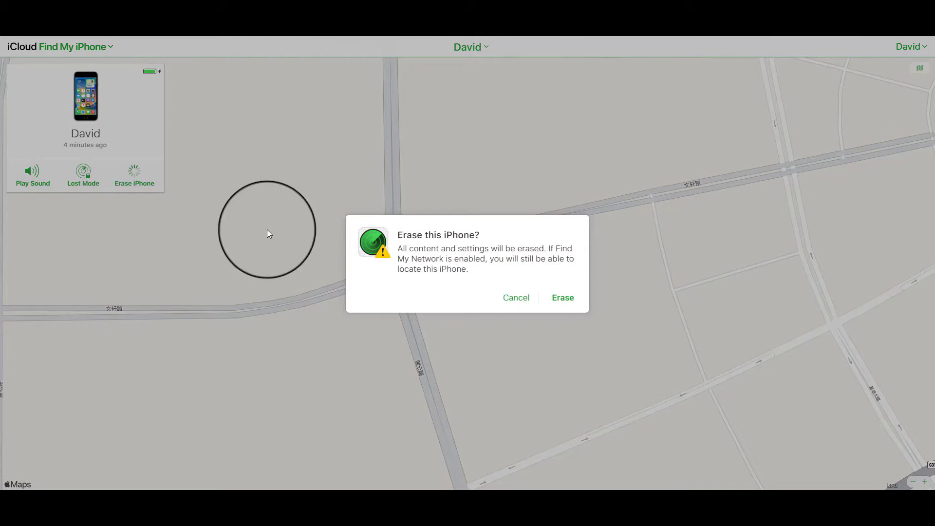